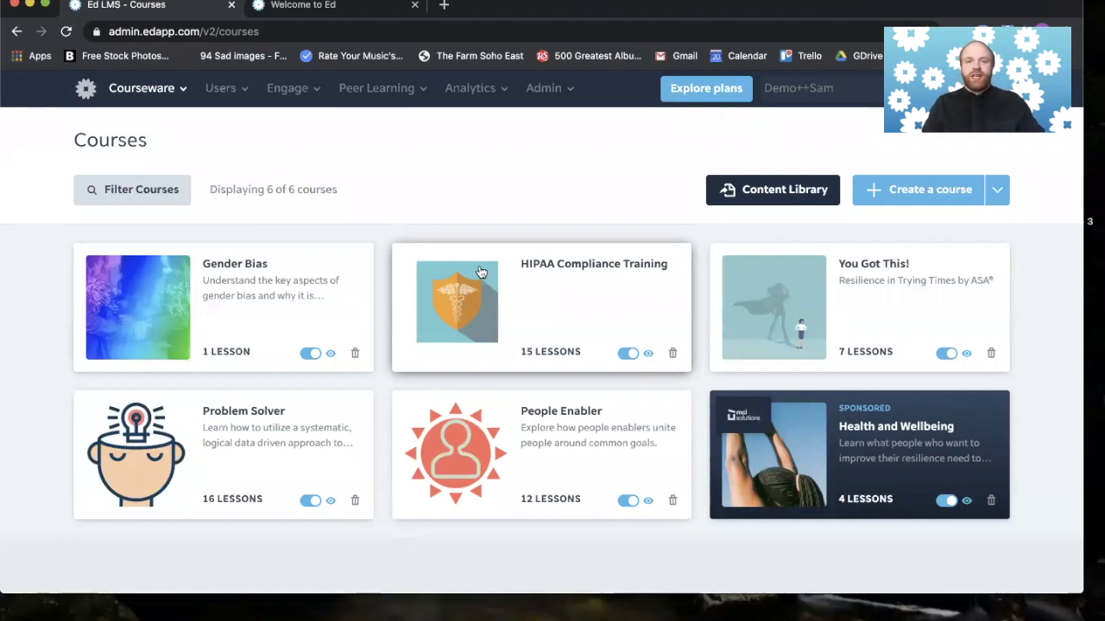
mouse_move(266, 160)
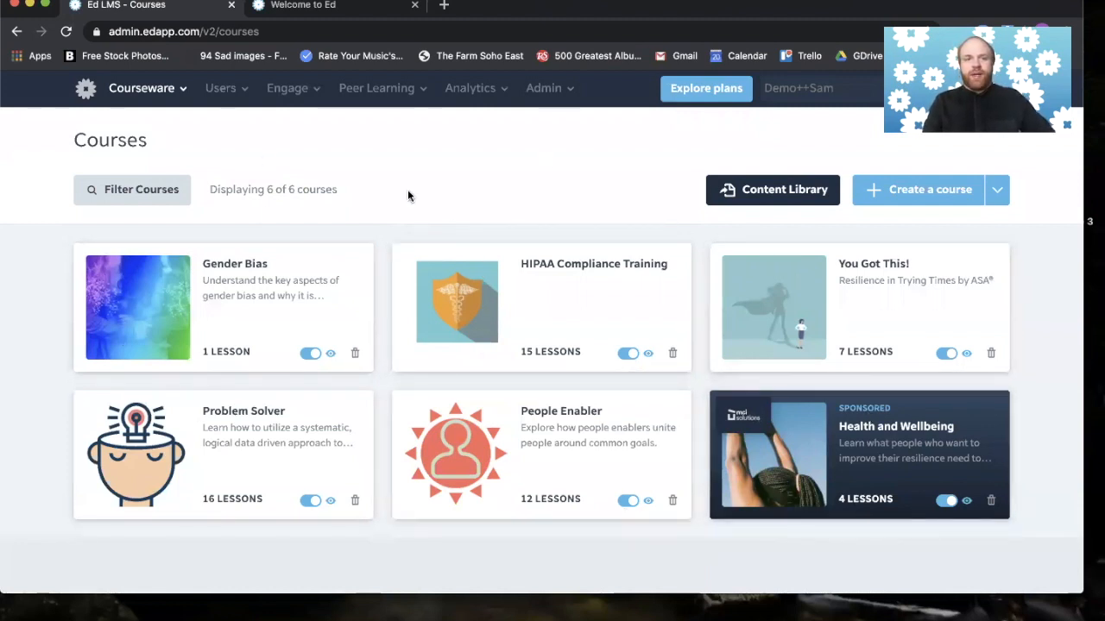
mouse_move(447, 48)
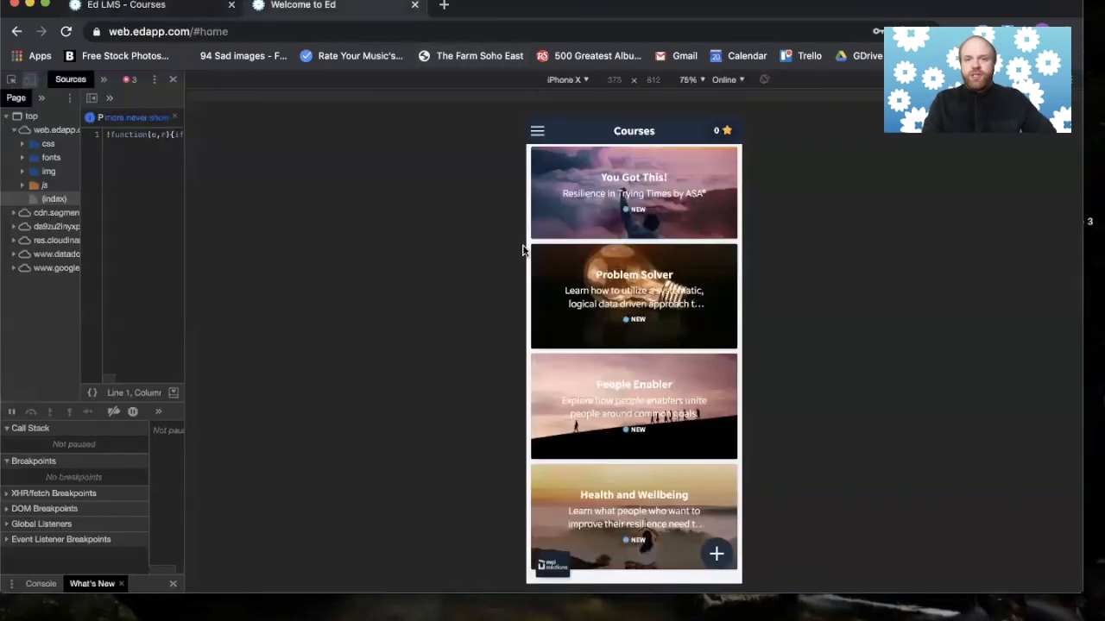
mouse_move(857, 449)
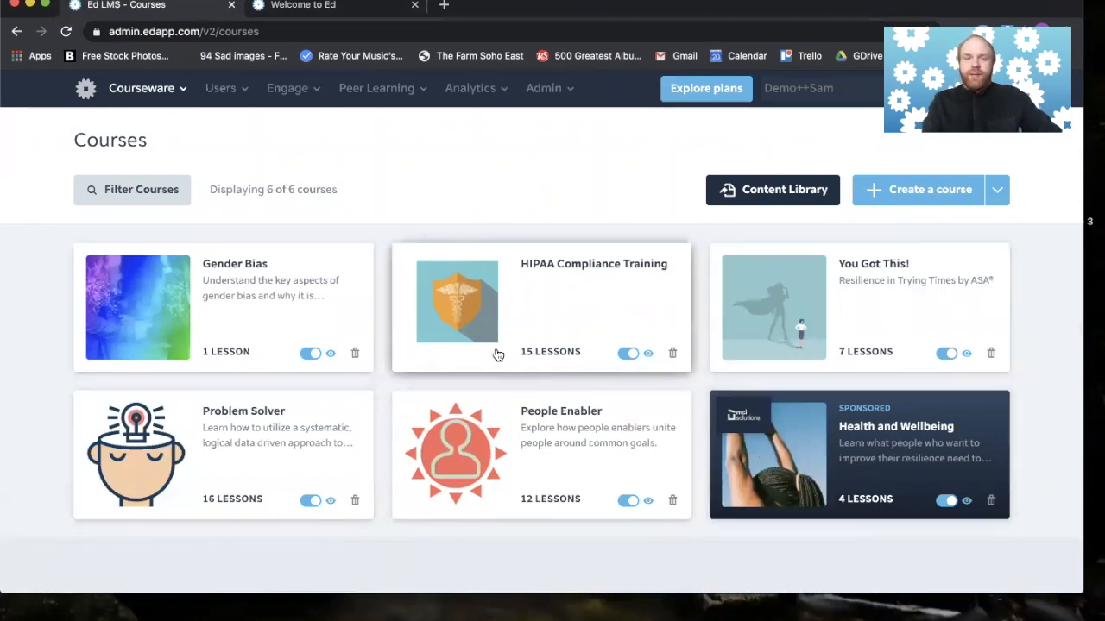
mouse_move(372, 445)
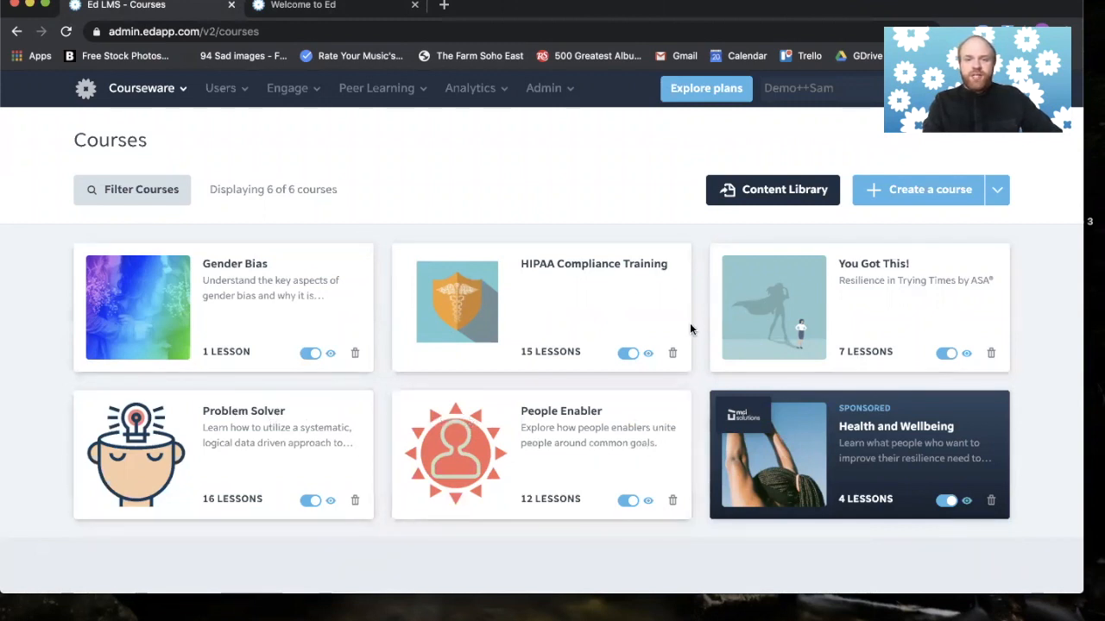
mouse_move(621, 300)
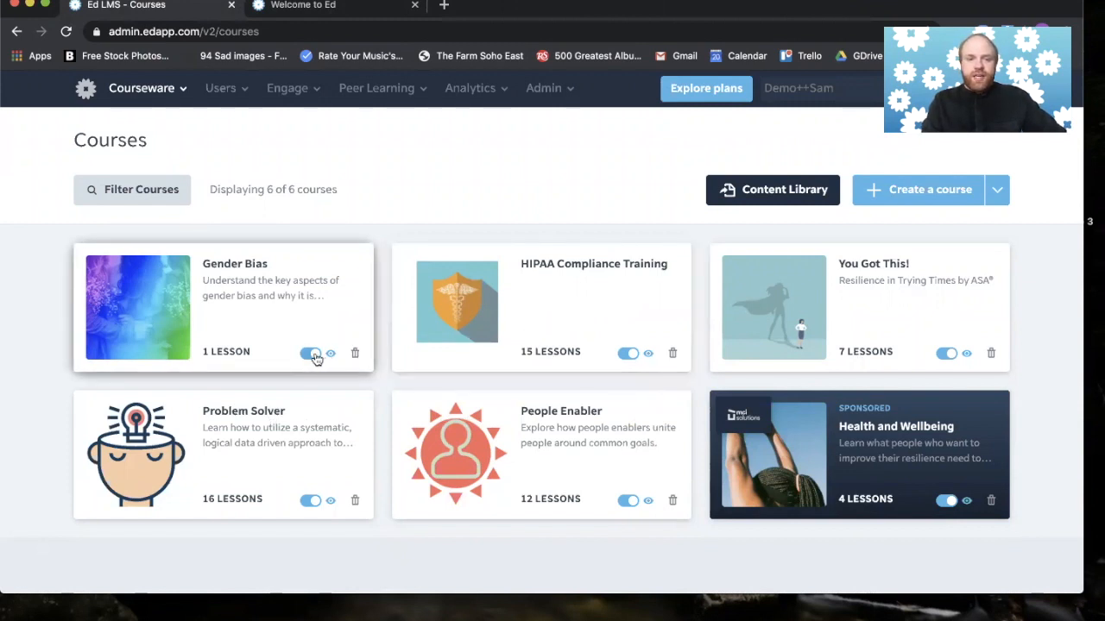
Step: Toggle Gender Bias to draft and republish it, confirm no user groups have access, and return to Courses
left_click(311, 353)
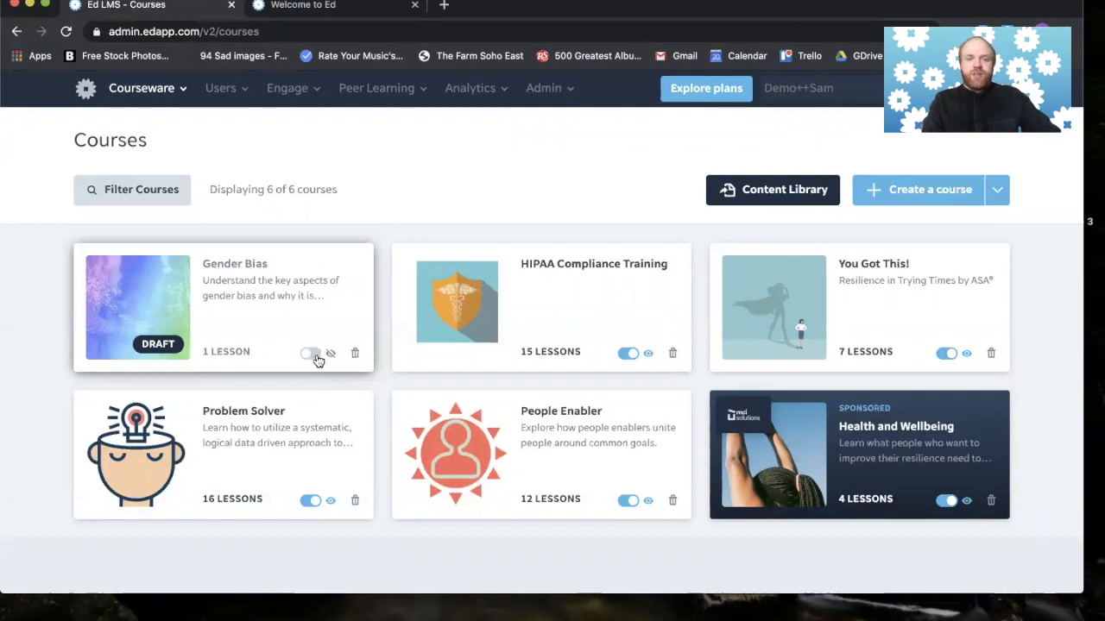
left_click(310, 353)
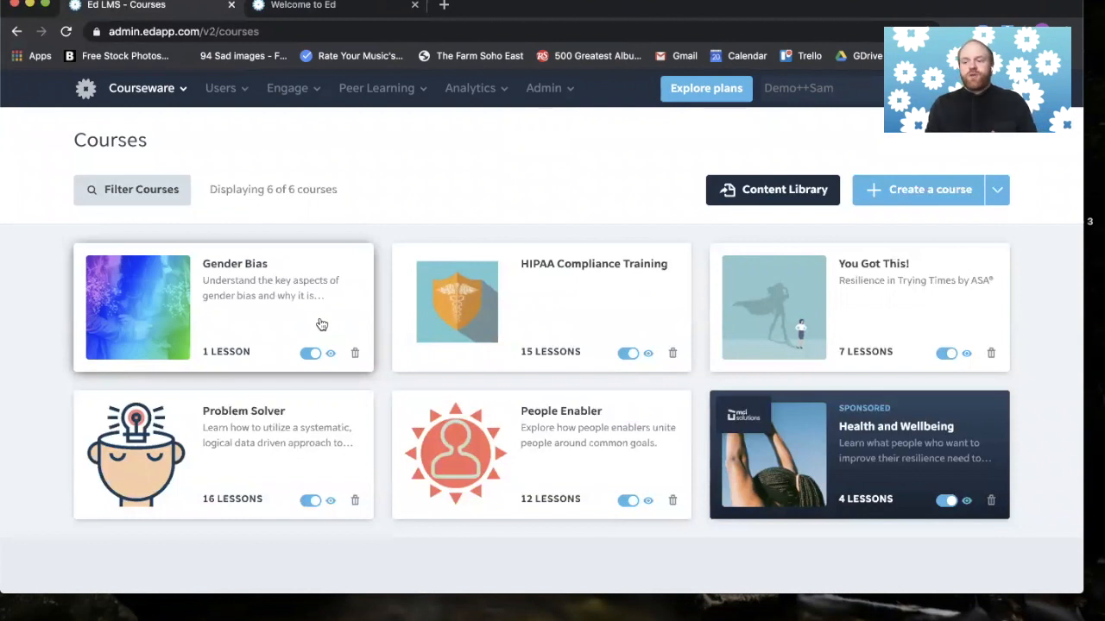
mouse_move(388, 294)
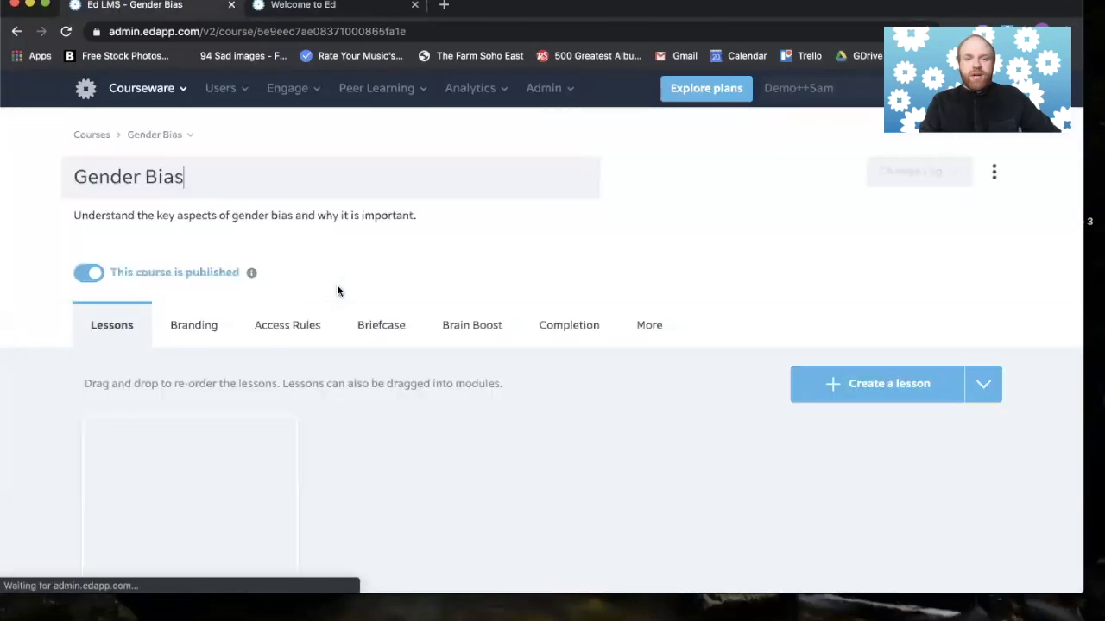
scroll("down", 3)
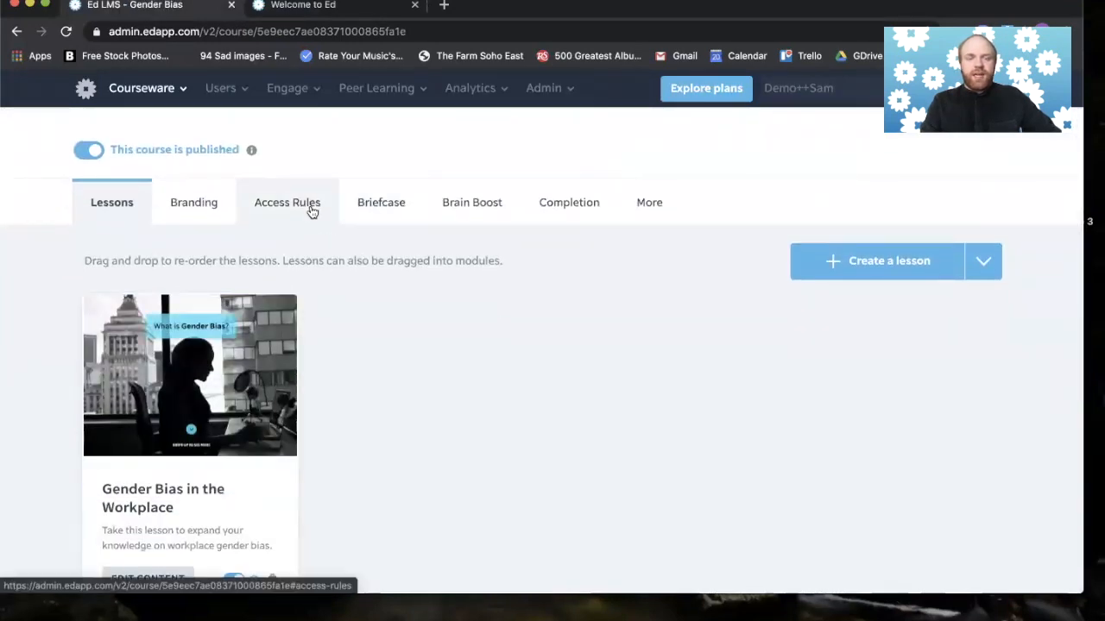
left_click(288, 202)
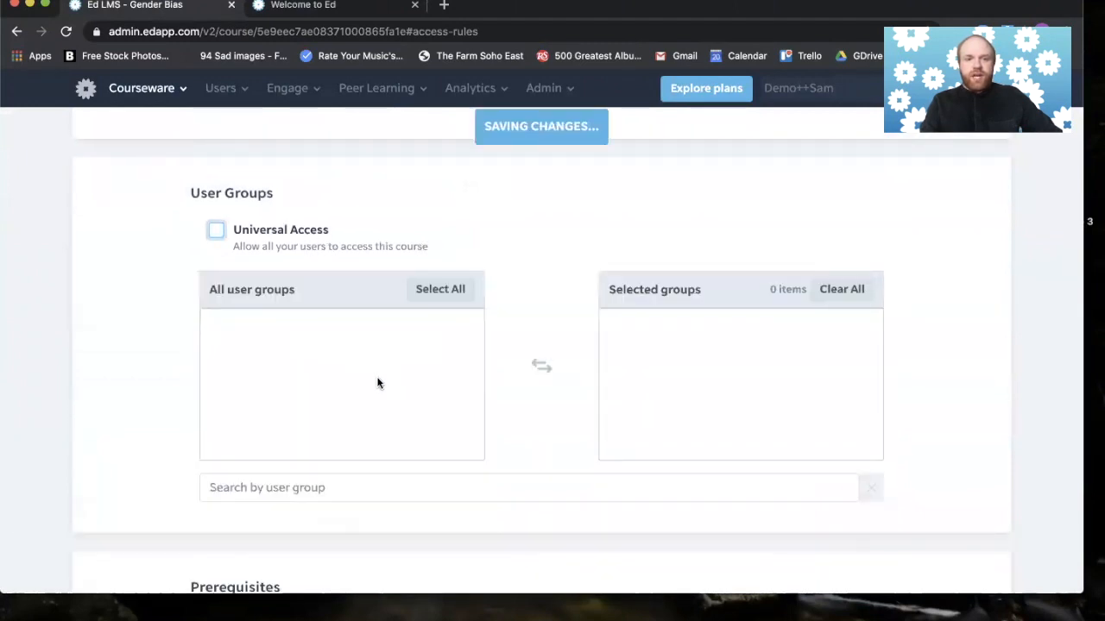
left_click(216, 230)
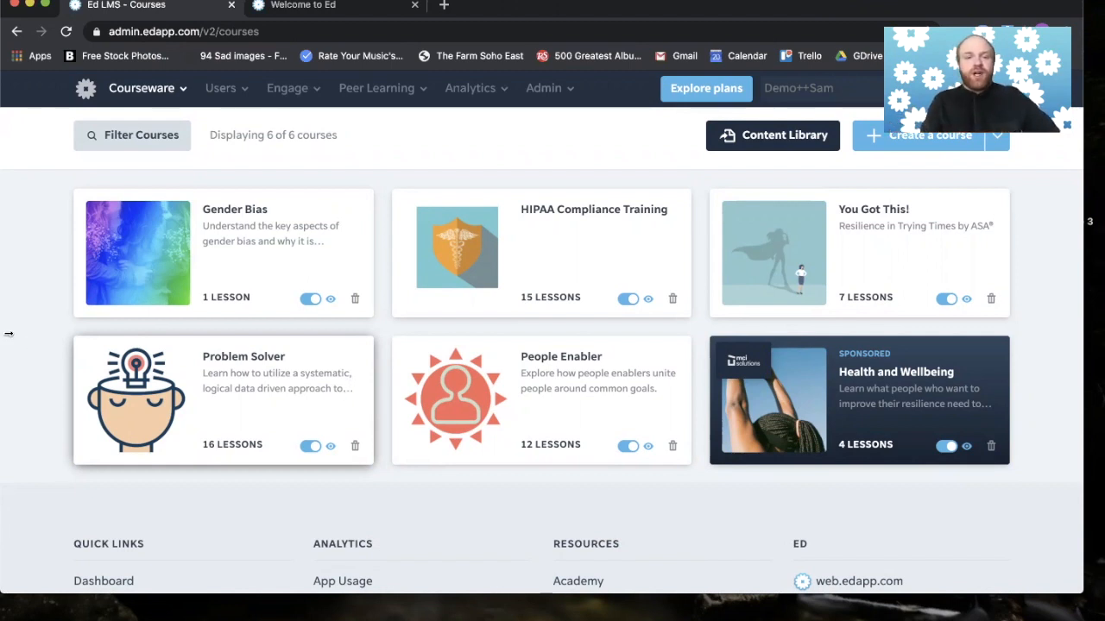
Step: Create an untitled discussion in Gender Bias and scroll through its prompt and completion options
left_click(235, 209)
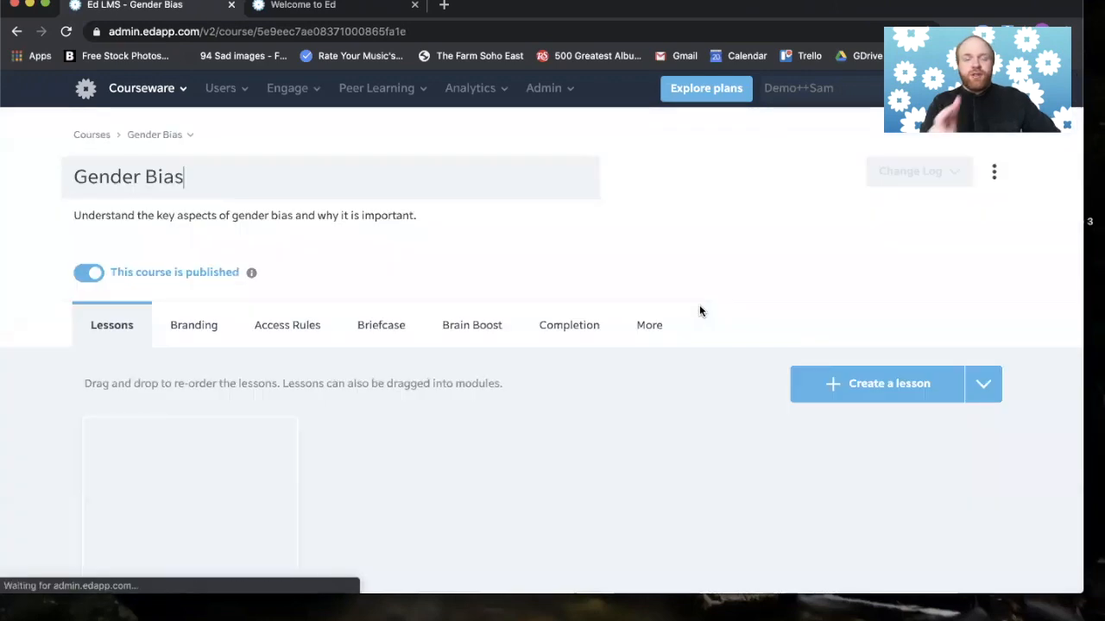
scroll("down", 3)
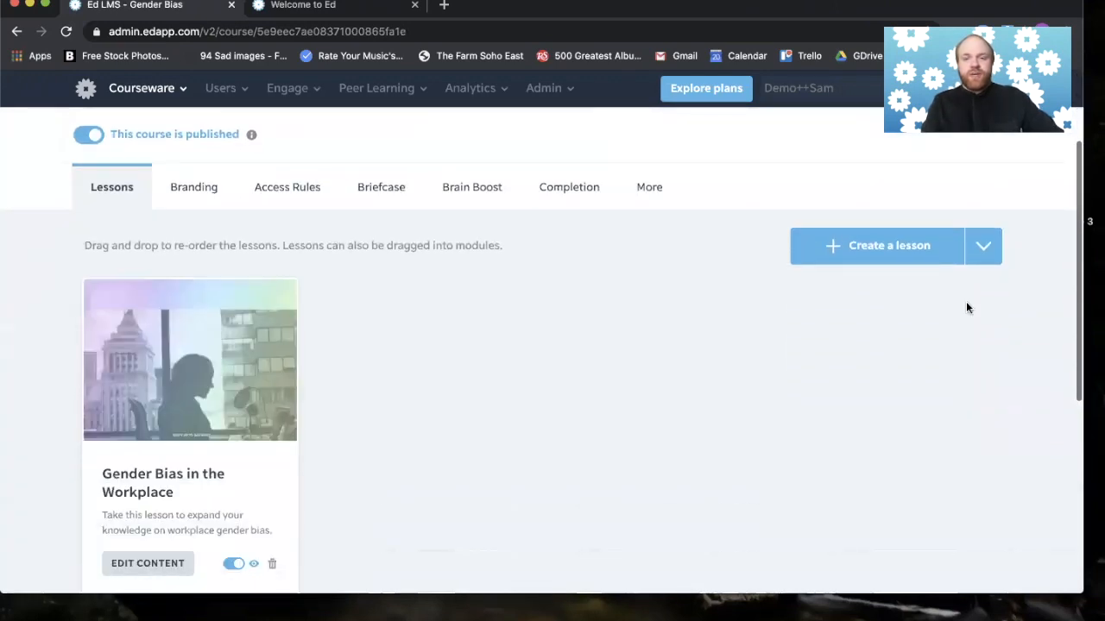
left_click(984, 246)
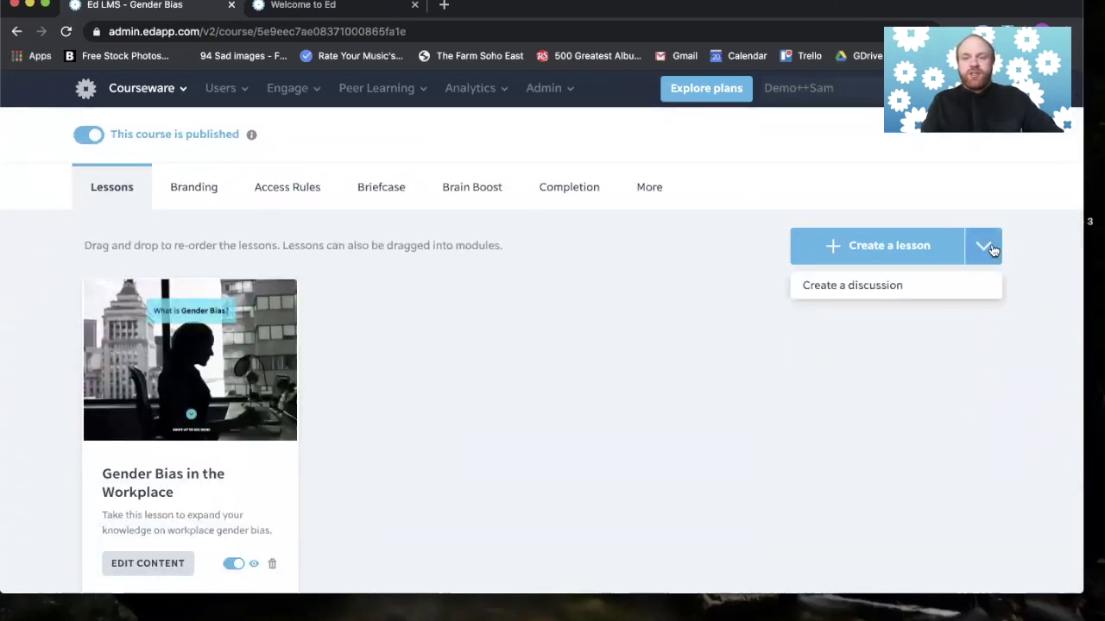
left_click(851, 285)
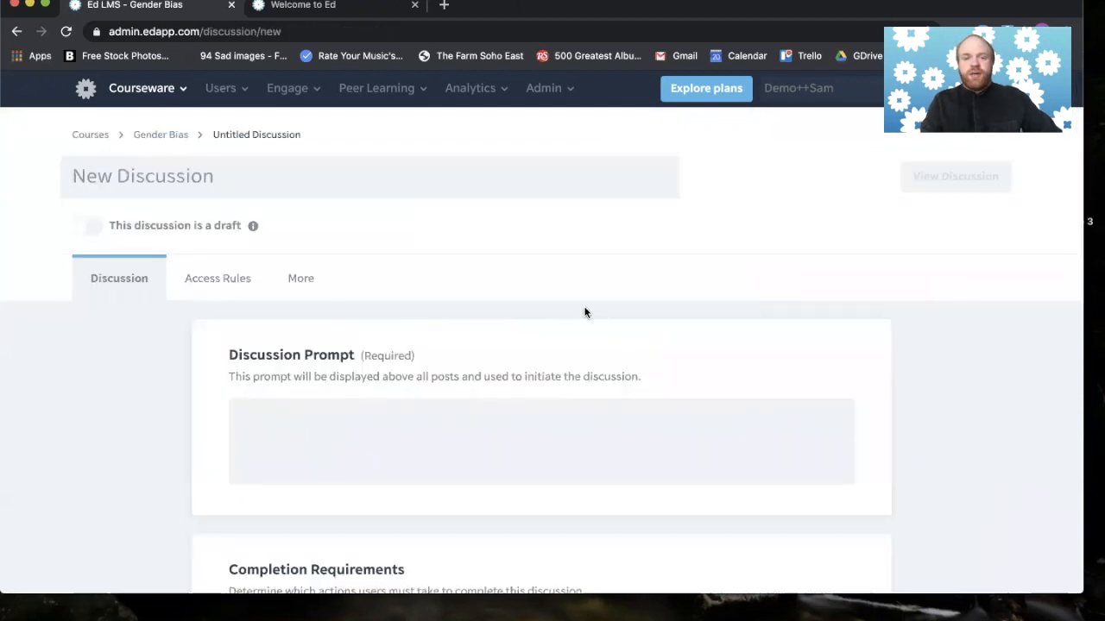
scroll("down", 3)
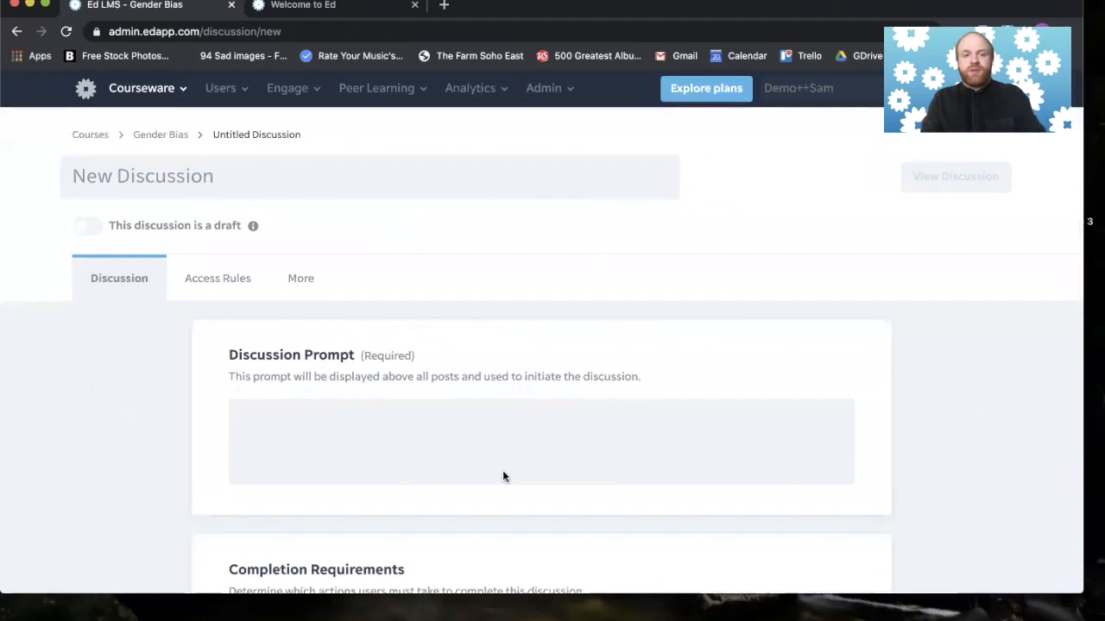
scroll("down", 3)
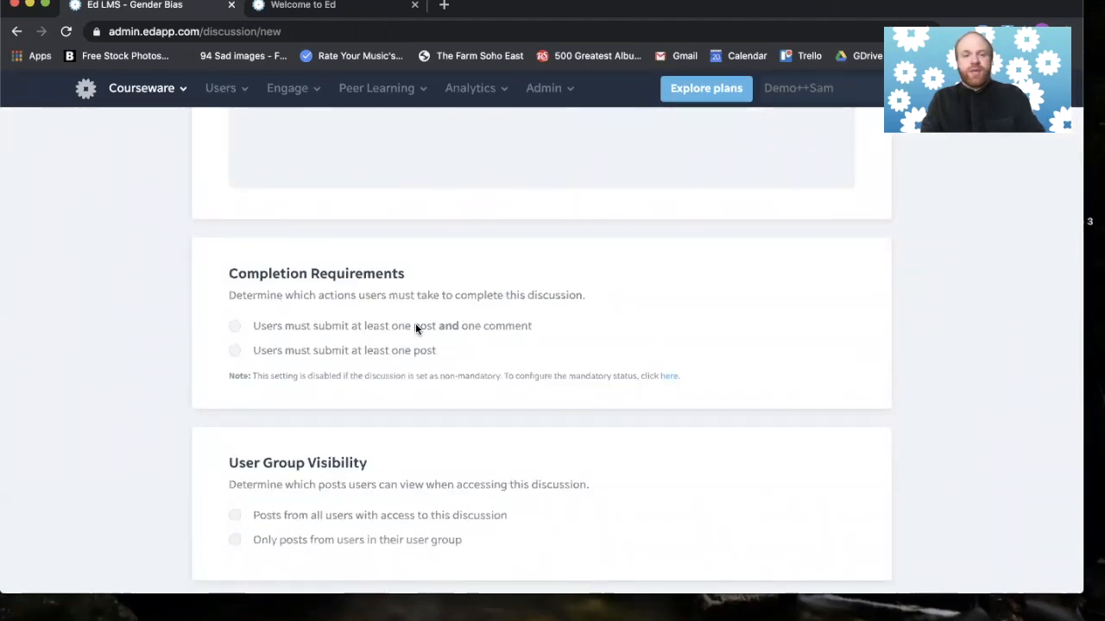
mouse_move(508, 354)
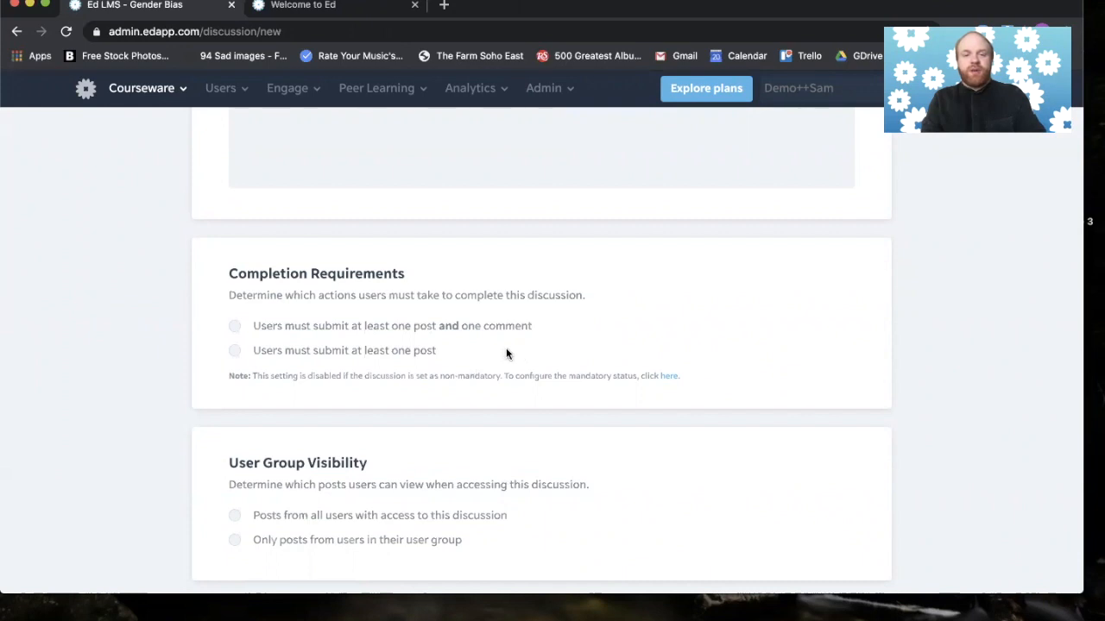